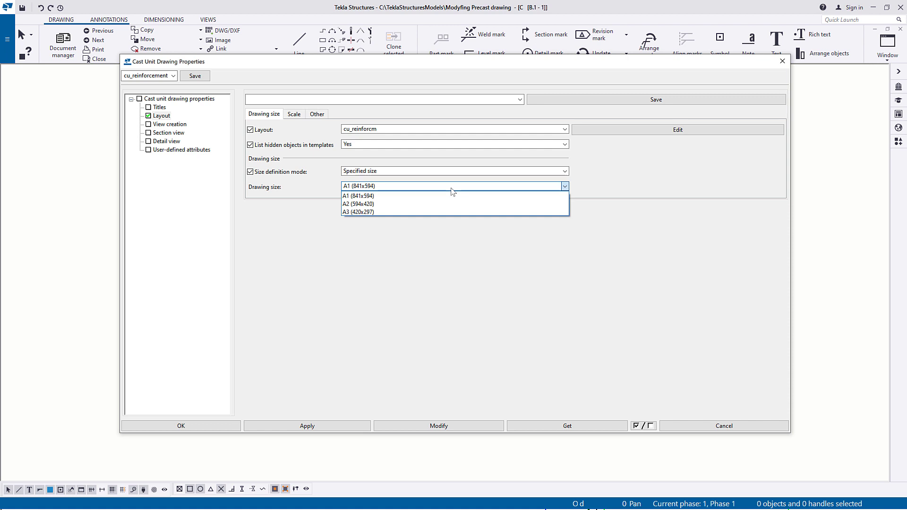
- Dismiss the drawing property dialogs and return to the precast beam's 3D model
{"action": "left_click", "coordinate": [358, 204]}
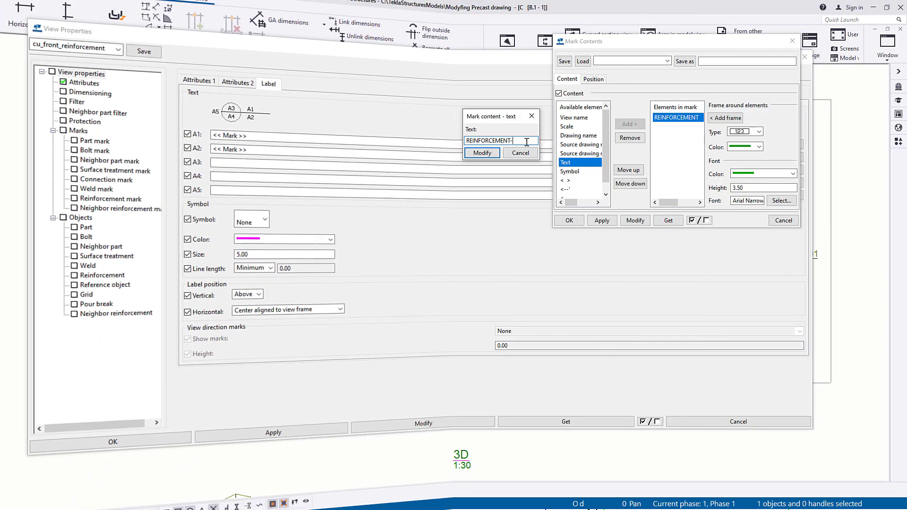
{"action": "type", "text": "NEW"}
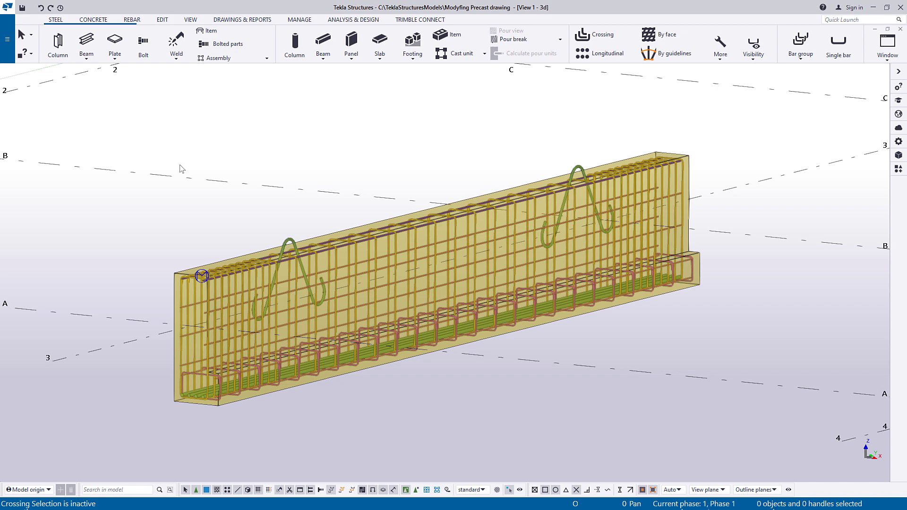
{"action": "mouse_move", "coordinate": [204, 142]}
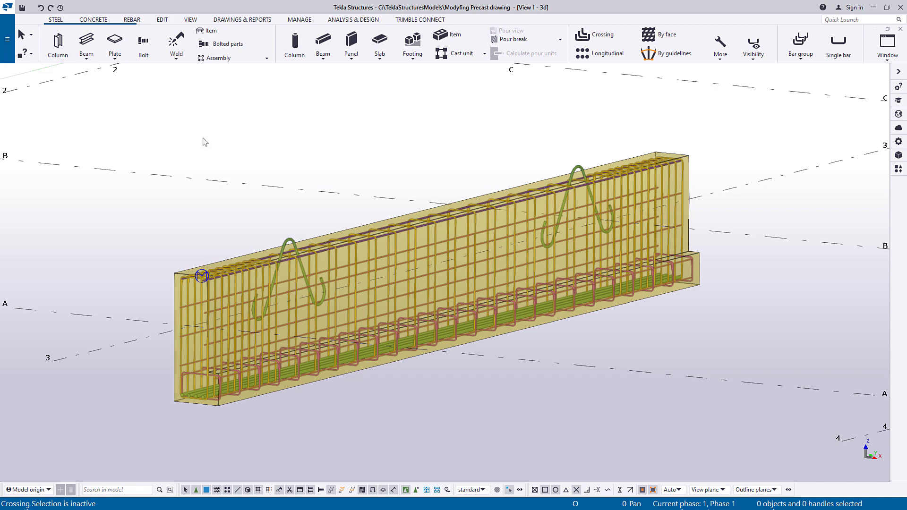
- Open cast unit drawing B.1-1 from the Document manager's cast unit drawings list
{"action": "left_click", "coordinate": [241, 19]}
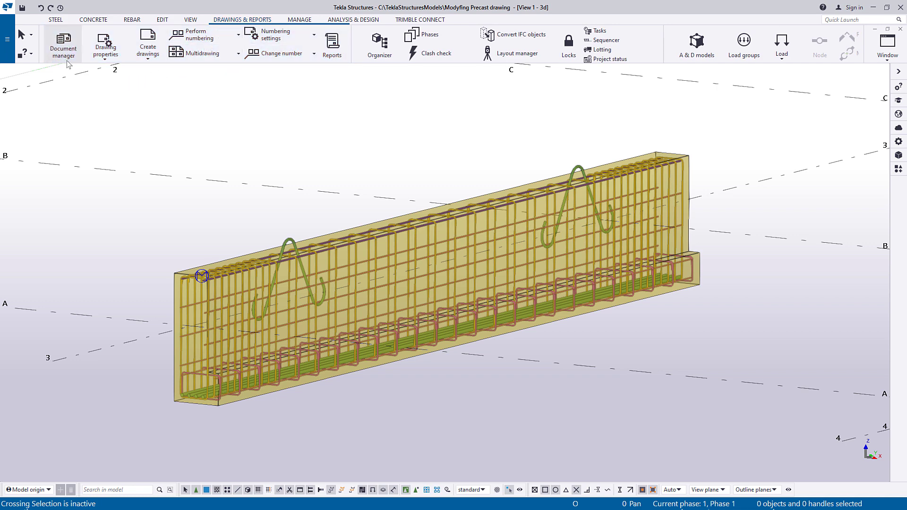
{"action": "left_click", "coordinate": [62, 44]}
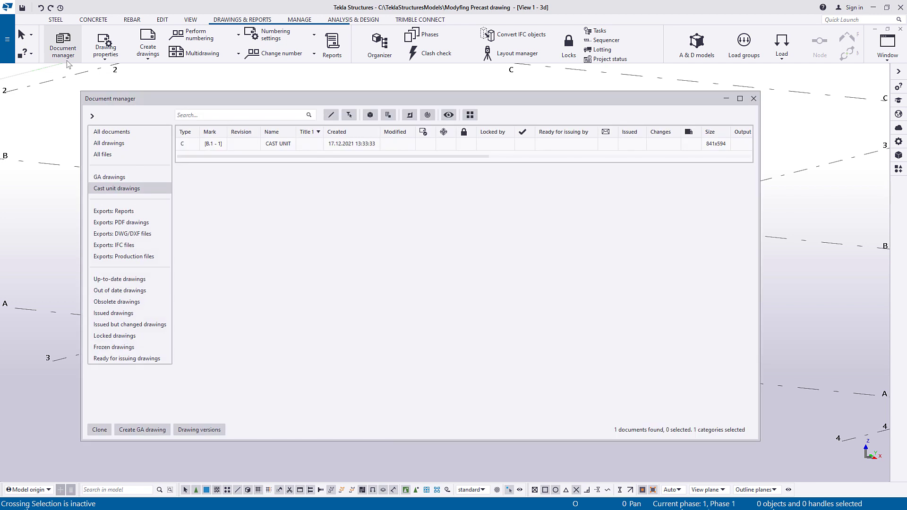
{"action": "left_click", "coordinate": [116, 188]}
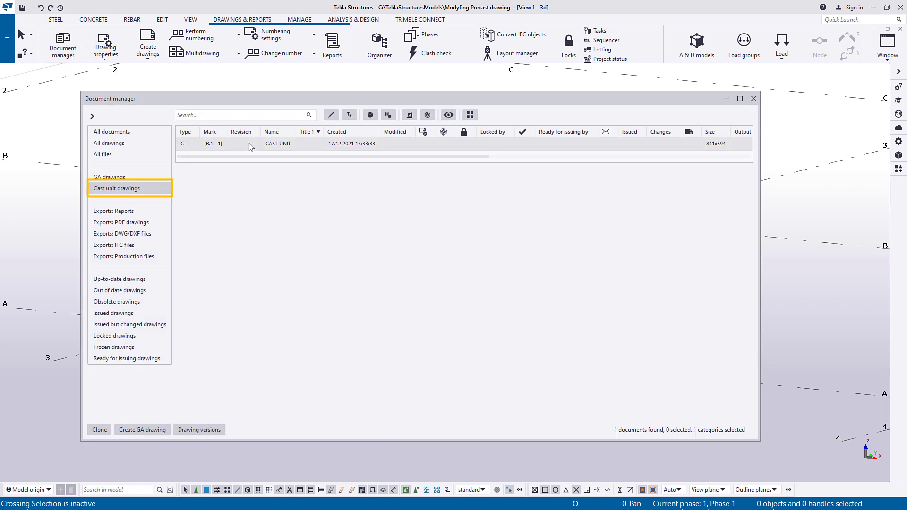
{"action": "left_click", "coordinate": [278, 143]}
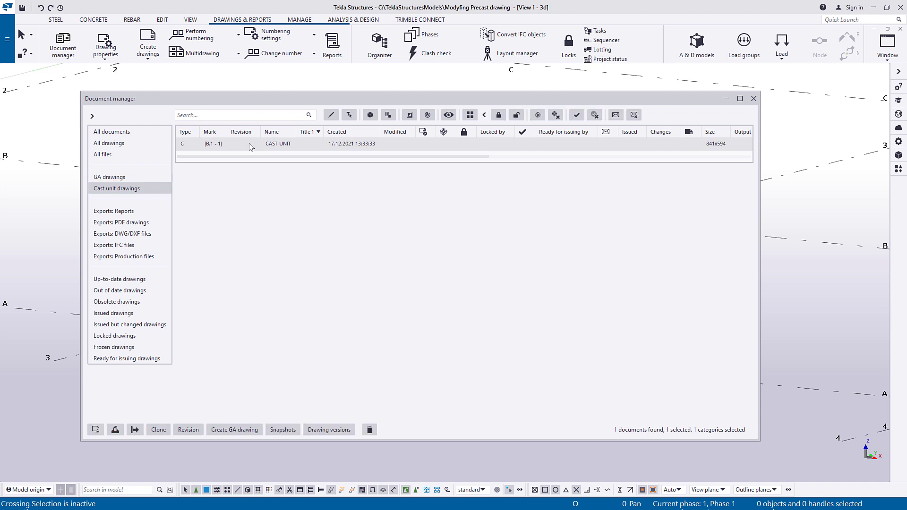
{"action": "double_click", "coordinate": [278, 144]}
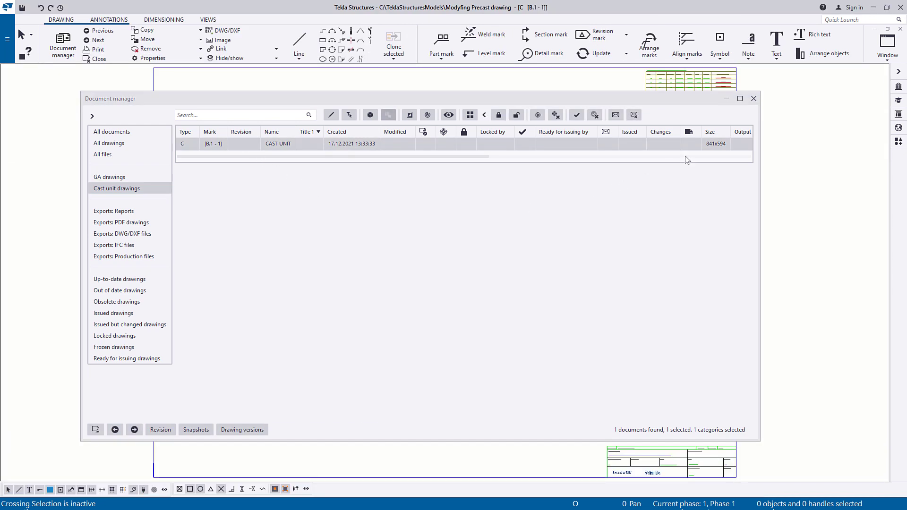
- Set the drawing size to A2 (594x420) in Drawing properties and apply it
{"action": "left_click", "coordinate": [753, 99]}
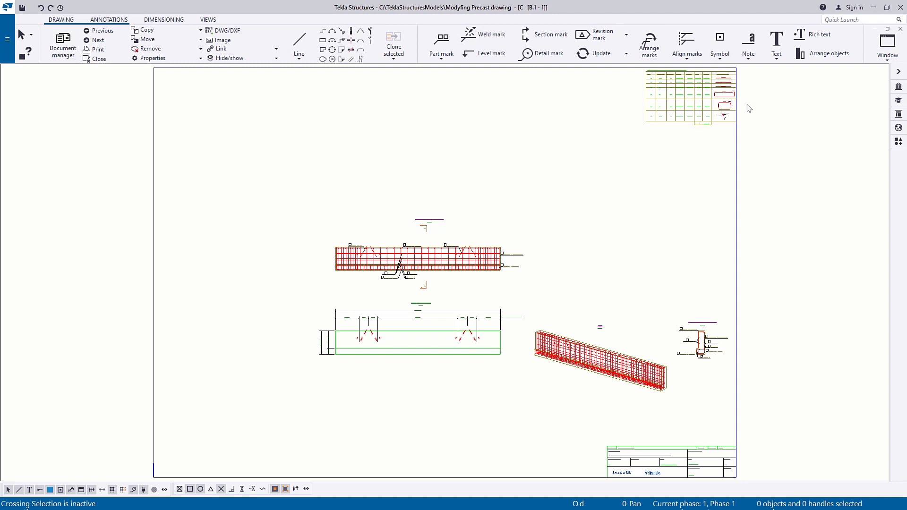
{"action": "mouse_move", "coordinate": [466, 136]}
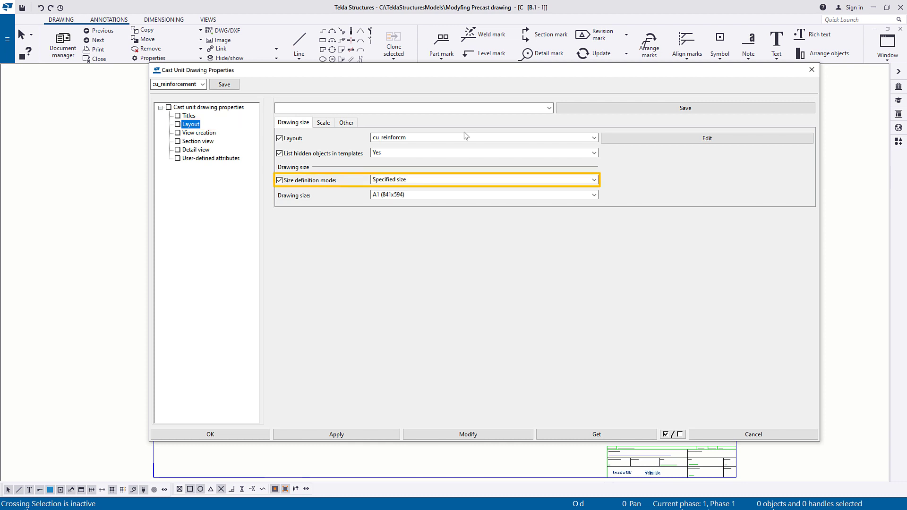
{"action": "left_click", "coordinate": [483, 195]}
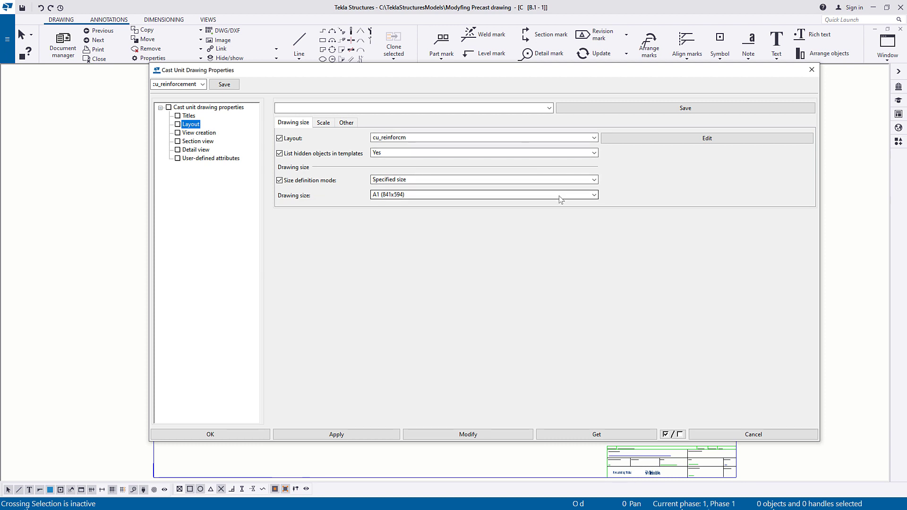
{"action": "left_click", "coordinate": [593, 195]}
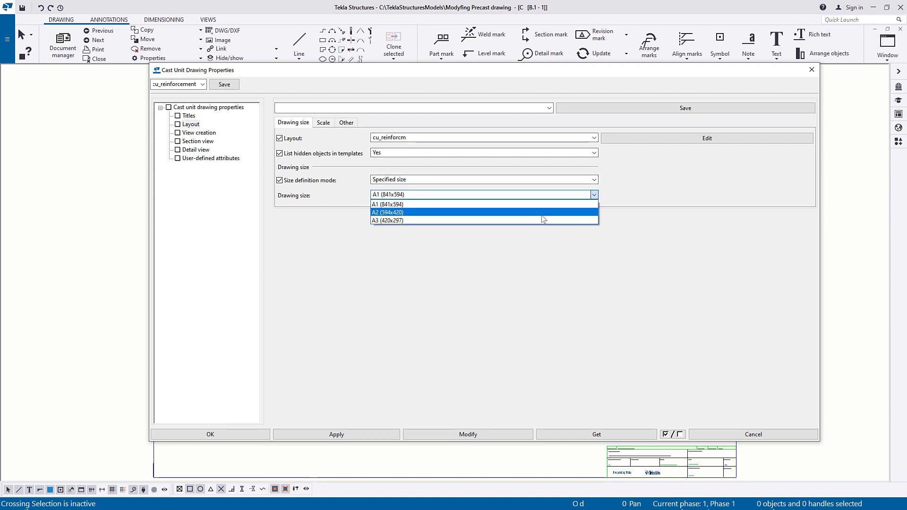
{"action": "left_click", "coordinate": [387, 212]}
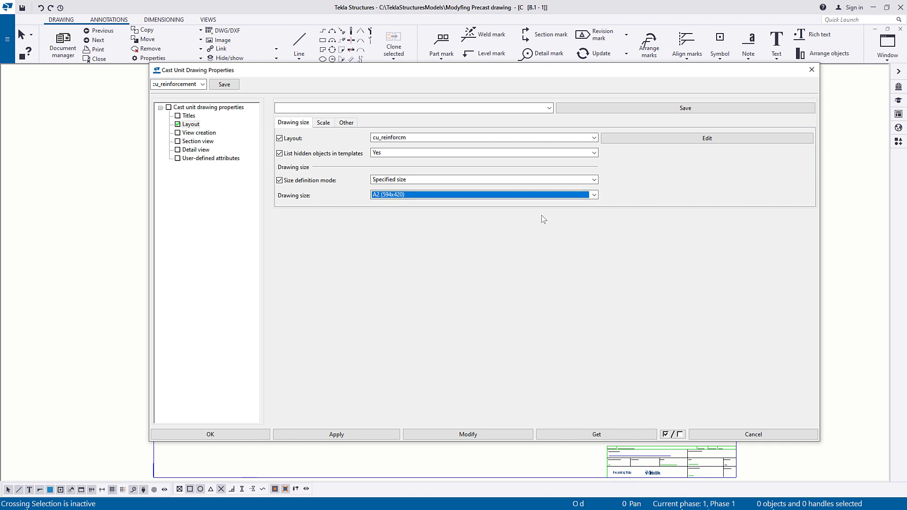
{"action": "left_click", "coordinate": [467, 435]}
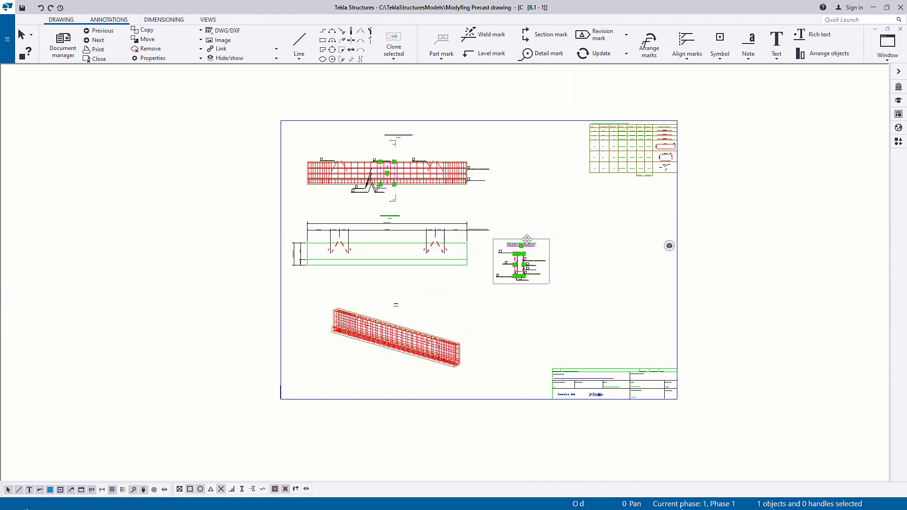
- Align the front view horizontally with the section view and reposition the views
{"action": "left_click", "coordinate": [477, 252]}
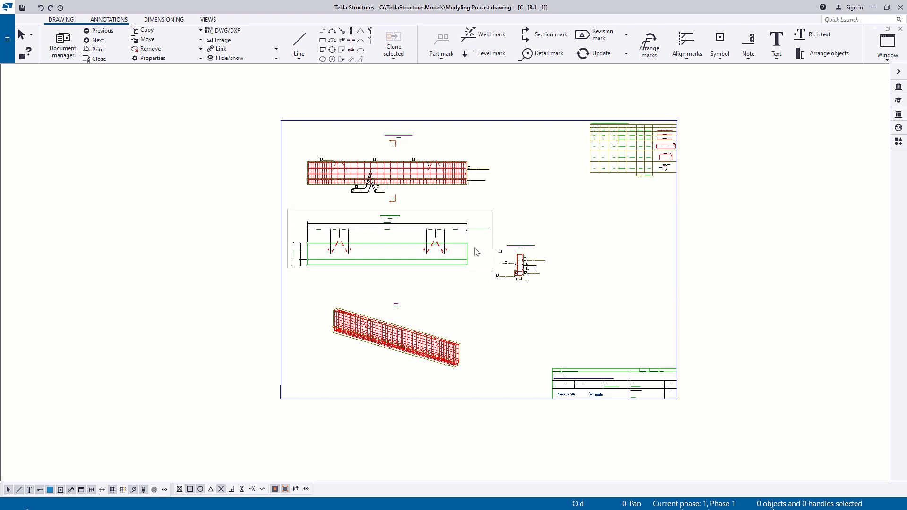
{"action": "left_click", "coordinate": [387, 251]}
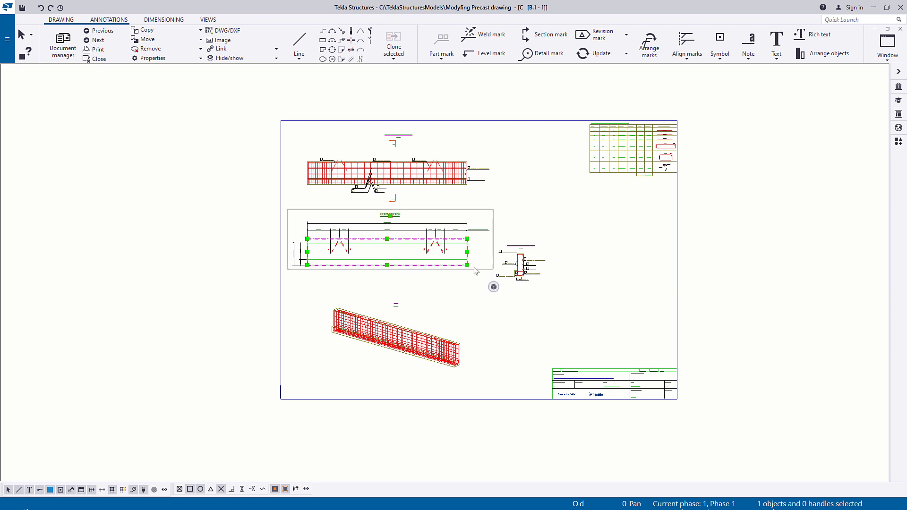
{"action": "right_click", "coordinate": [492, 286]}
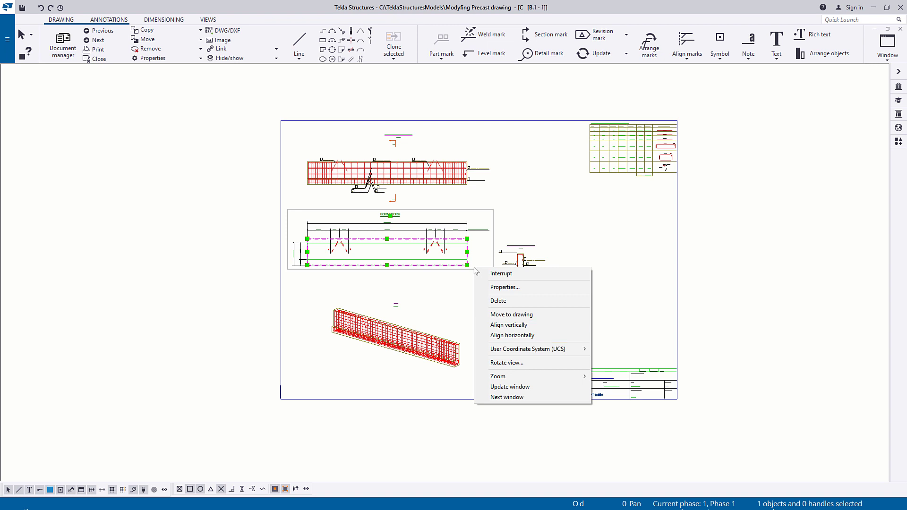
{"action": "mouse_move", "coordinate": [531, 335]}
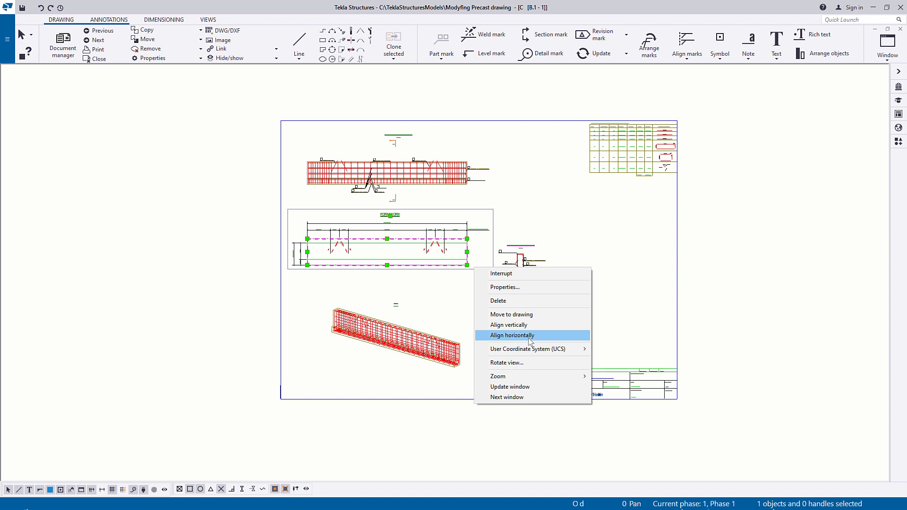
{"action": "left_click", "coordinate": [511, 335]}
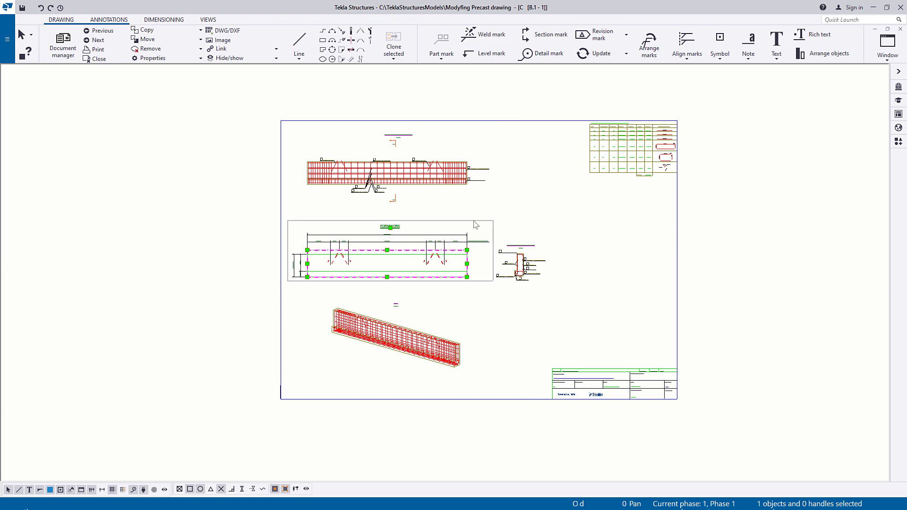
{"action": "left_click", "coordinate": [148, 39]}
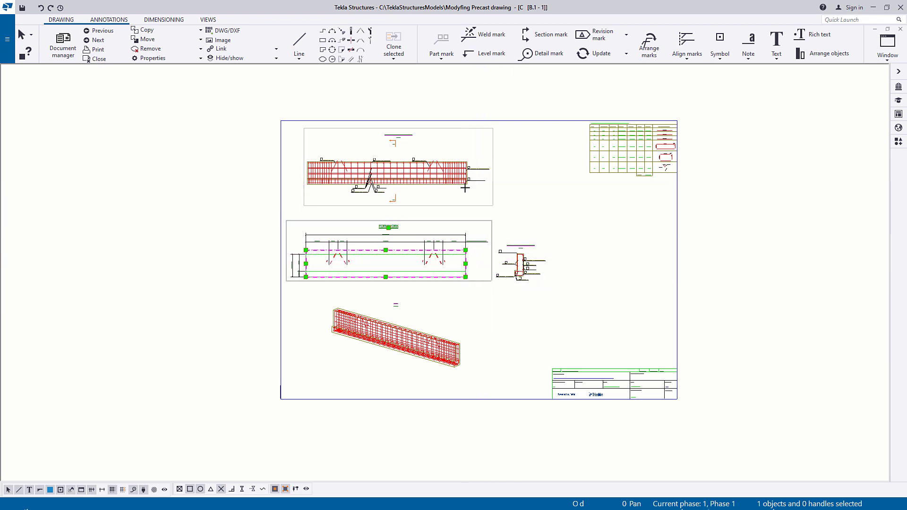
{"action": "left_click", "coordinate": [566, 250]}
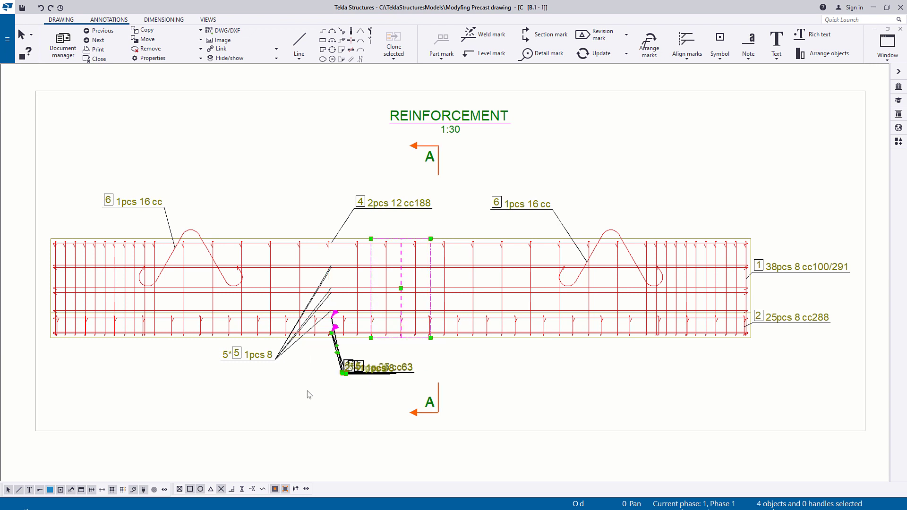
- Run Arrange marks from the Annotations tools on the overlapping reinforcement marks
{"action": "left_click", "coordinate": [109, 18]}
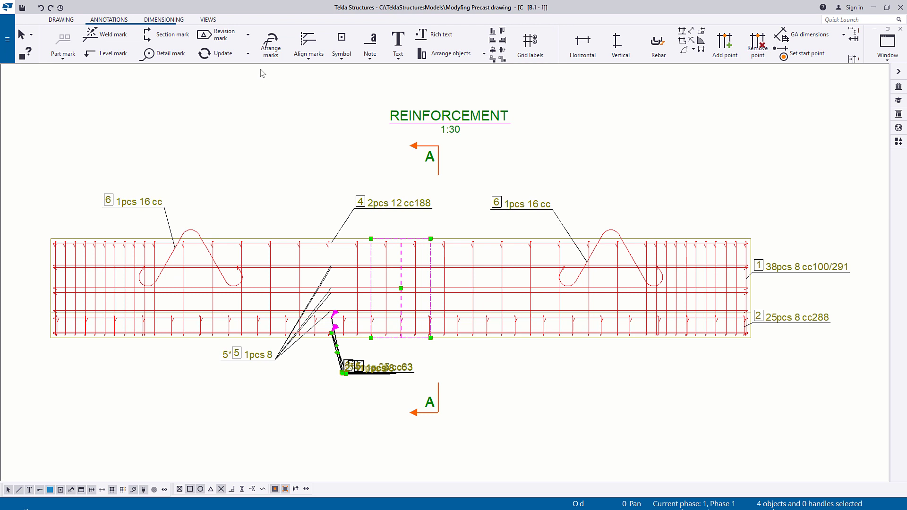
{"action": "left_click", "coordinate": [307, 43]}
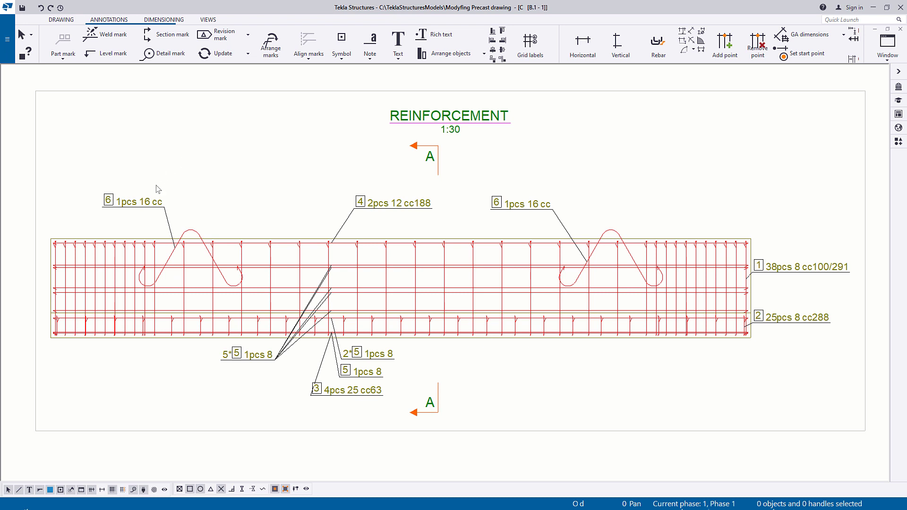
- Add a pullout picture to the left 1pcs 16 cc mark's contents and apply it
{"action": "double_click", "coordinate": [137, 201]}
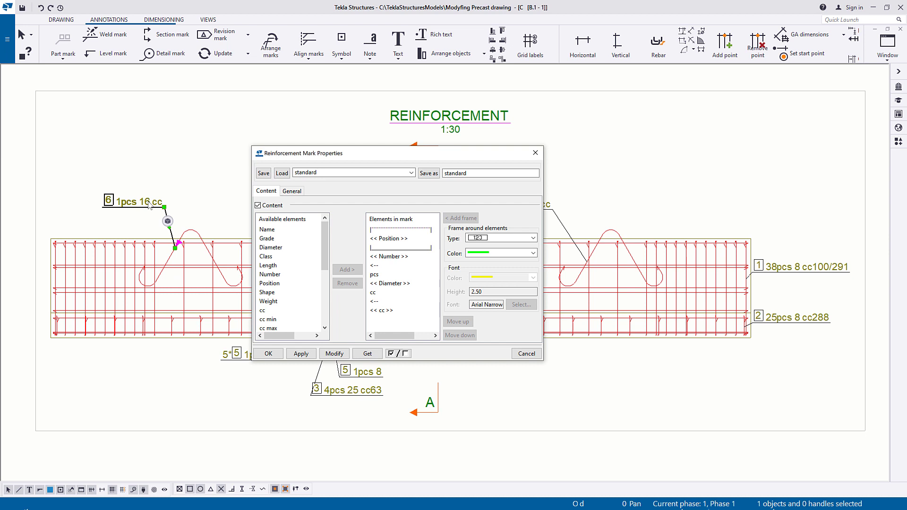
{"action": "scroll", "scroll_direction": "down", "scroll_amount": 3}
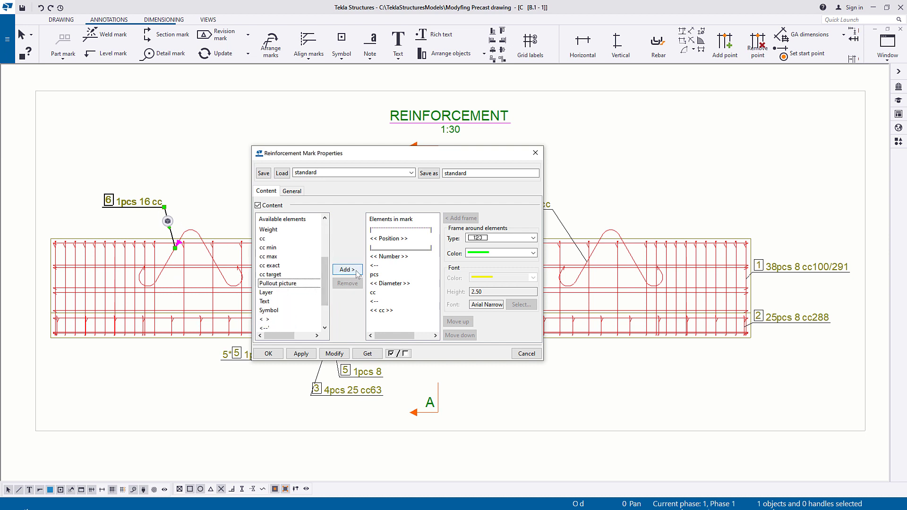
{"action": "left_click", "coordinate": [346, 270]}
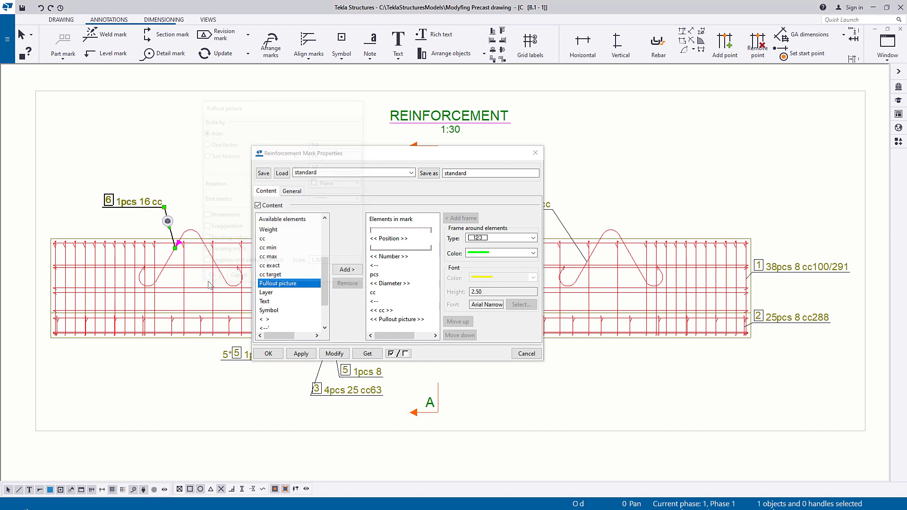
{"action": "left_click", "coordinate": [334, 354]}
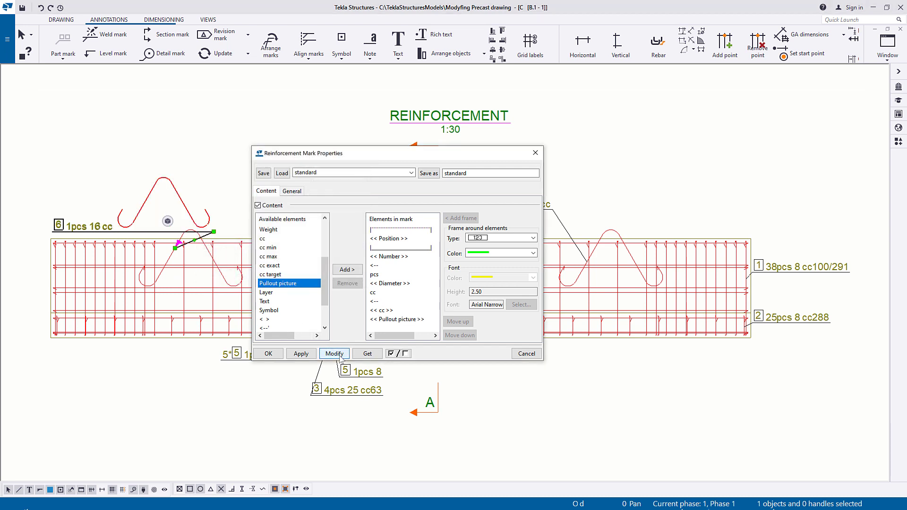
{"action": "left_click", "coordinate": [534, 152]}
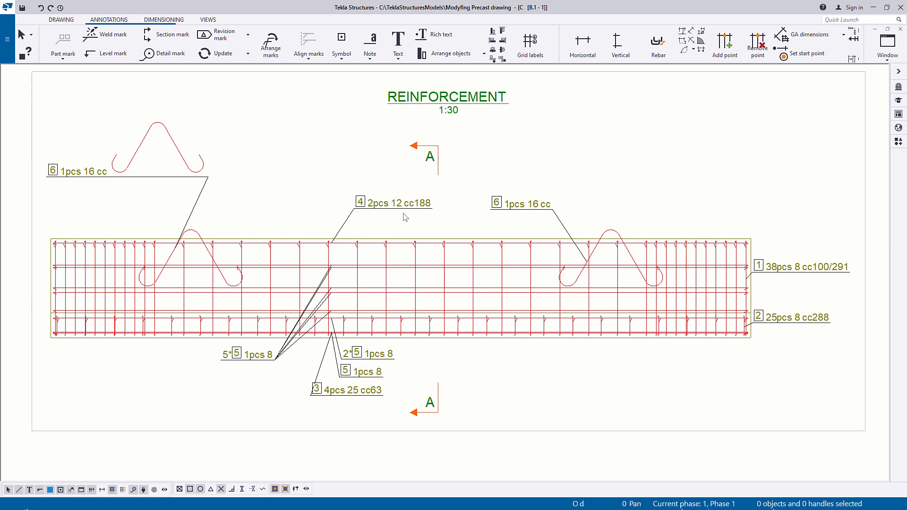
- Change the 2pcs 12 cc188 mark's text colour to orange
{"action": "left_click", "coordinate": [395, 203]}
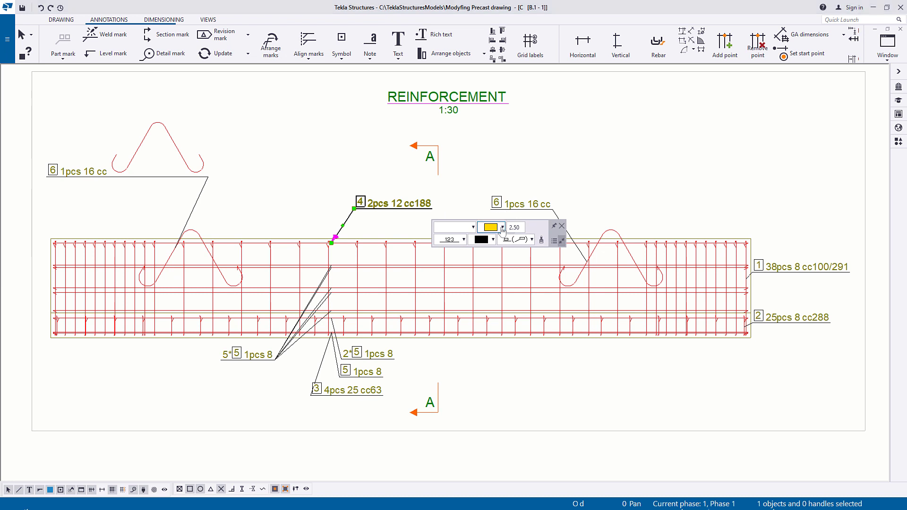
{"action": "left_click", "coordinate": [487, 226]}
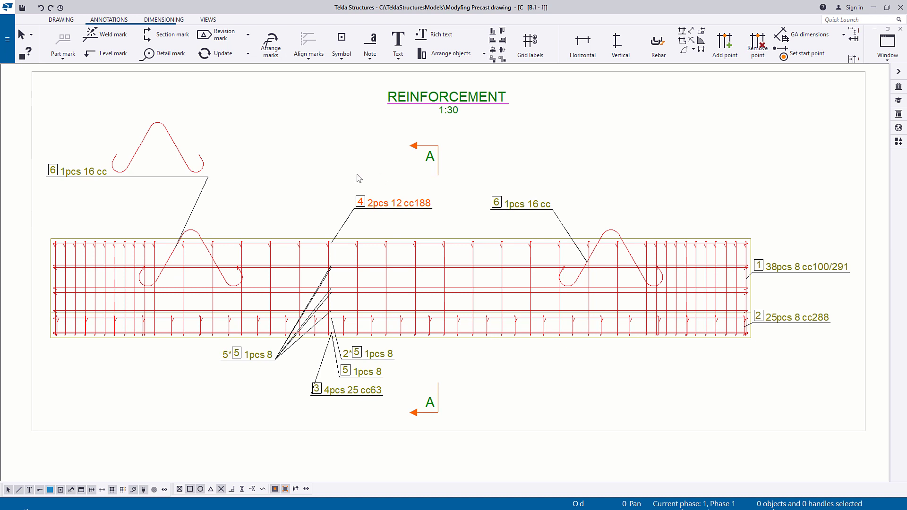
{"action": "left_click", "coordinate": [164, 19]}
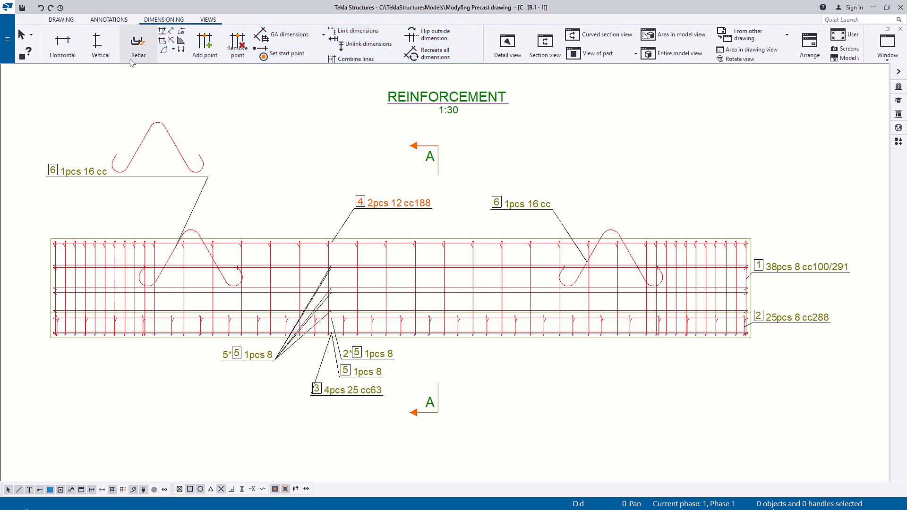
- Create the rebar dimension 38141-K100/291 beneath the beam's reinforcement
{"action": "left_click", "coordinate": [137, 41]}
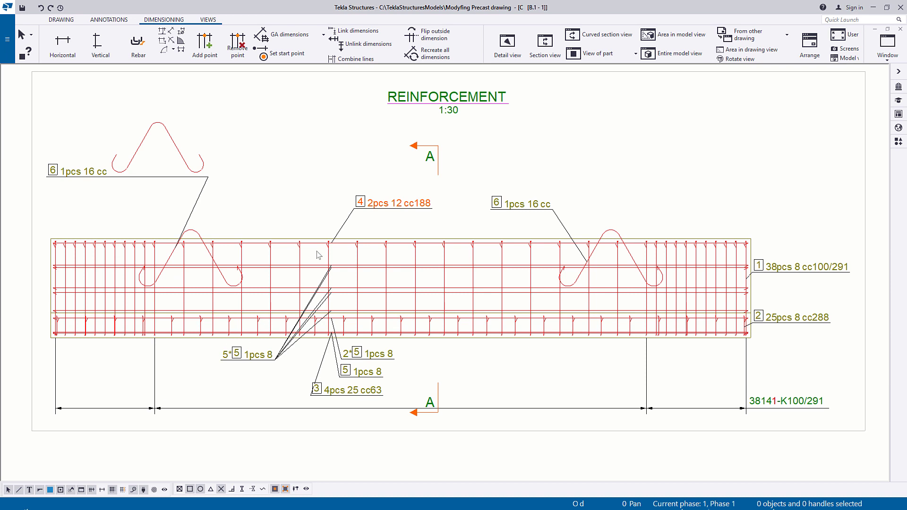
{"action": "left_click", "coordinate": [439, 101]}
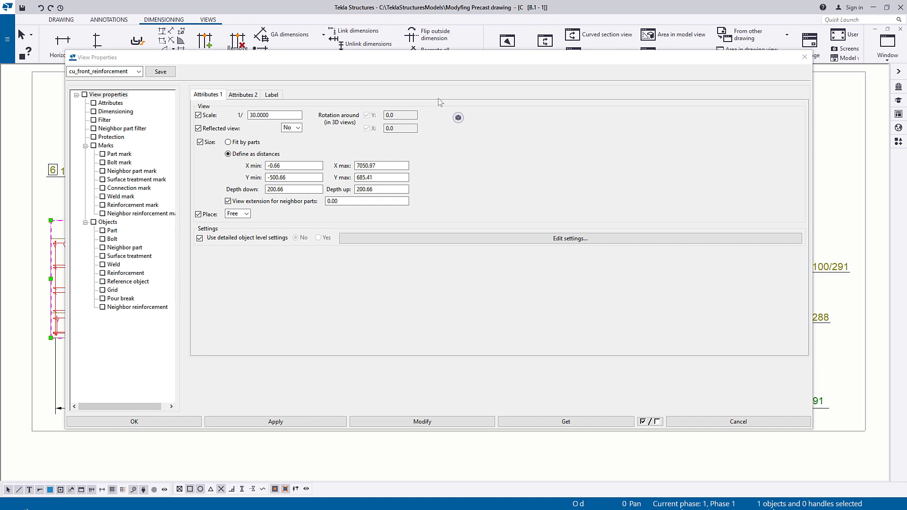
- Change the view label's first line text from REINFORCEMENT to REINFORCEMENT-NEW
{"action": "left_click", "coordinate": [270, 94]}
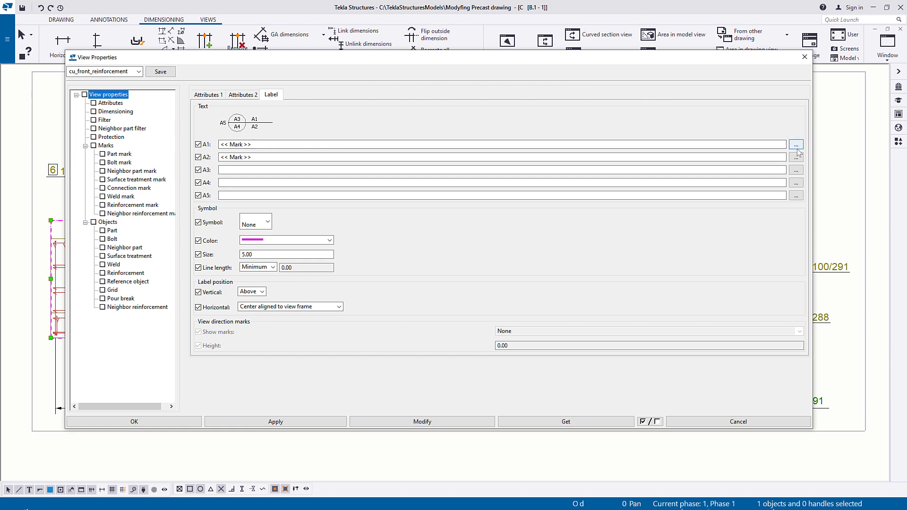
{"action": "left_click", "coordinate": [795, 144]}
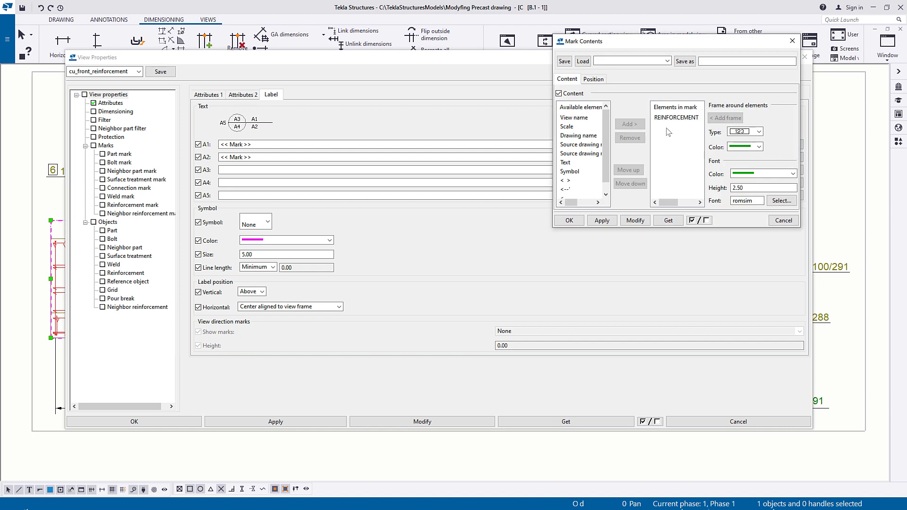
{"action": "double_click", "coordinate": [675, 118]}
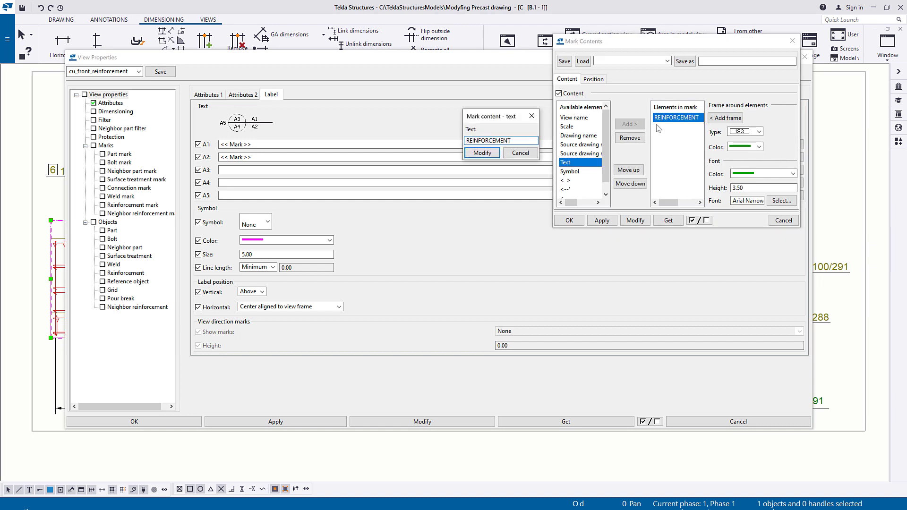
{"action": "left_click", "coordinate": [500, 140]}
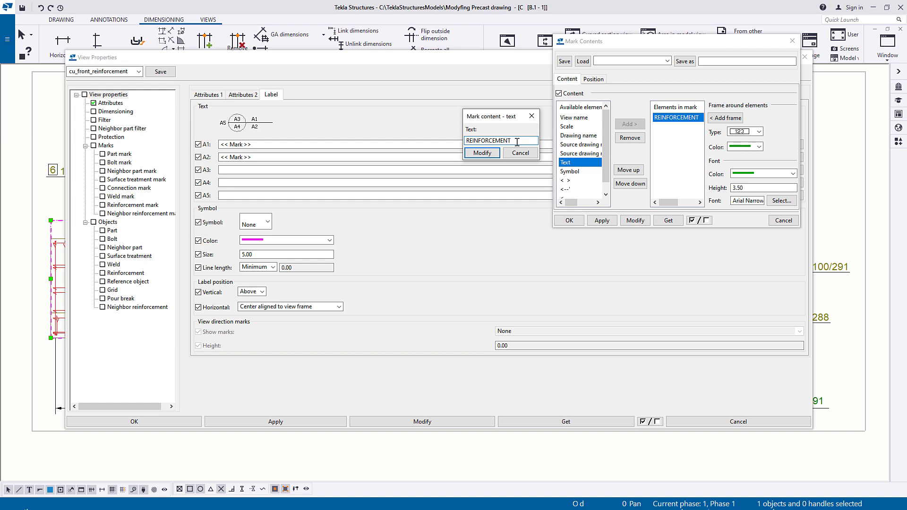
{"action": "type", "text": "-NEW"}
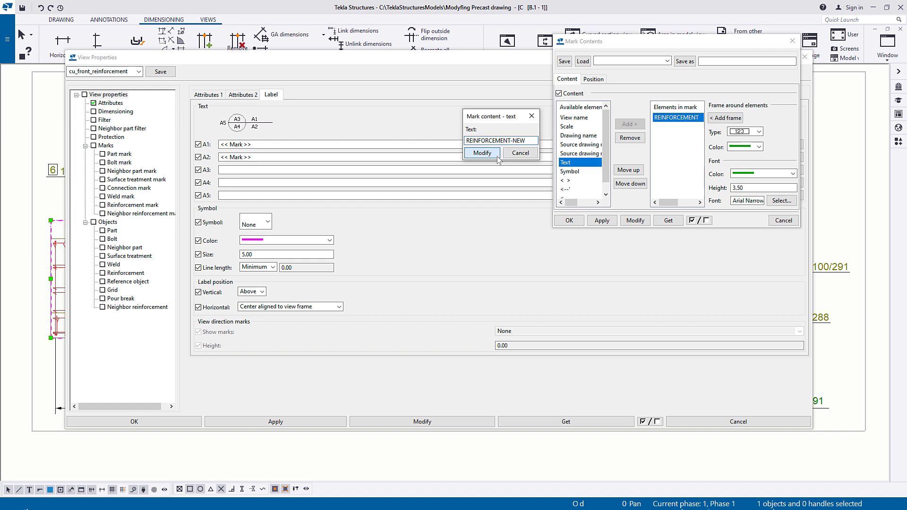
{"action": "left_click", "coordinate": [481, 152]}
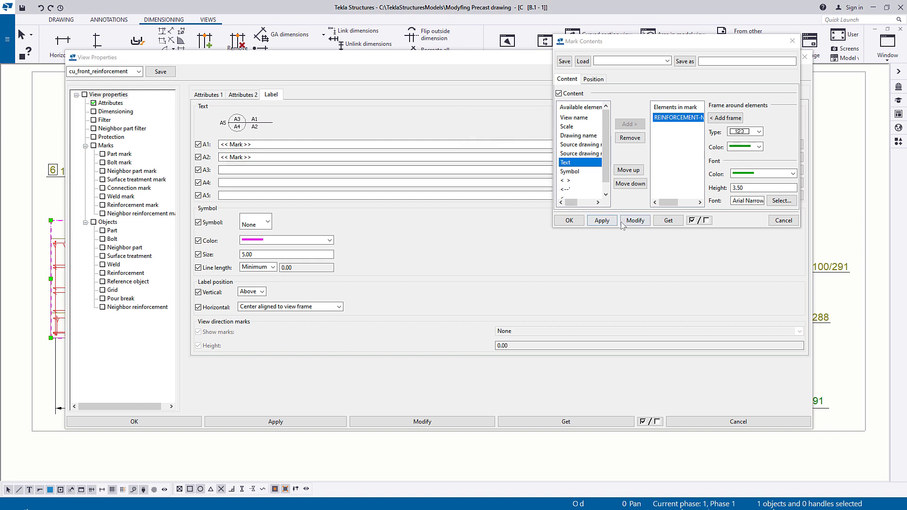